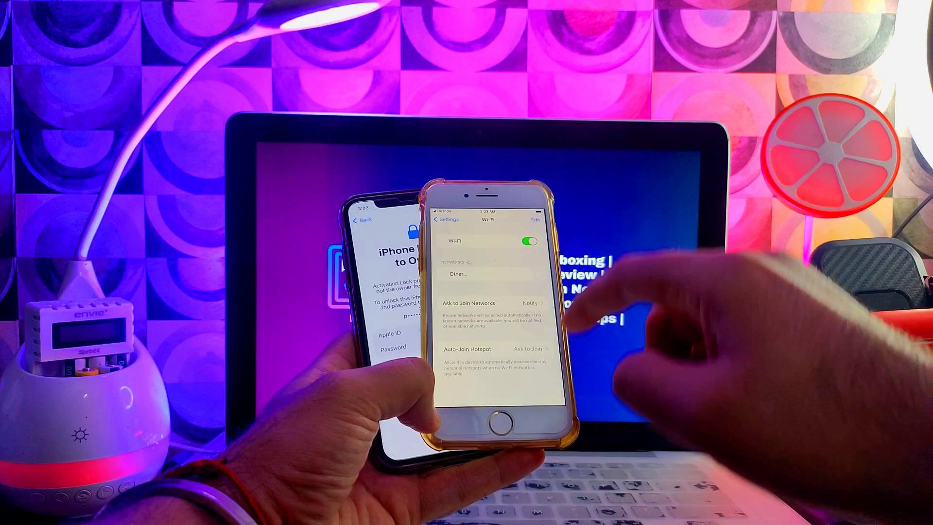
- Leave the iPhone's Wi-Fi page for the main Settings list
click(443, 219)
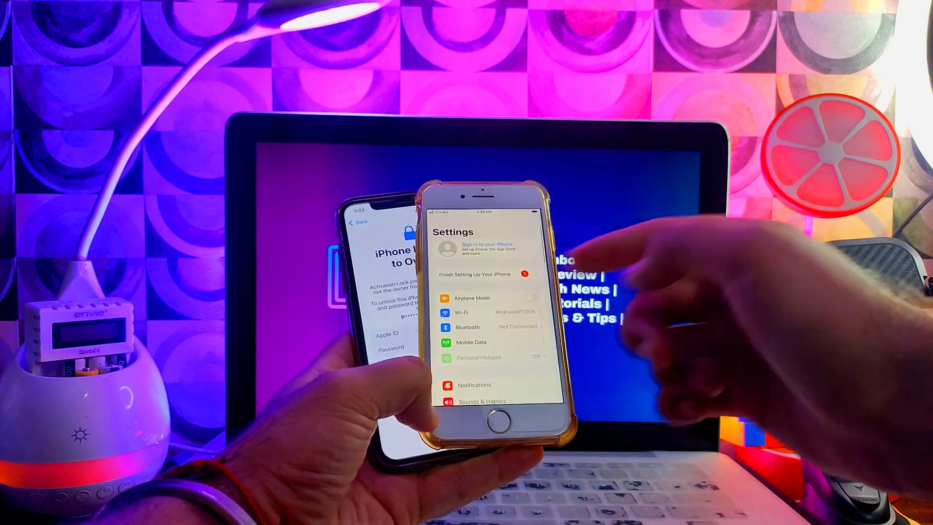
click(487, 249)
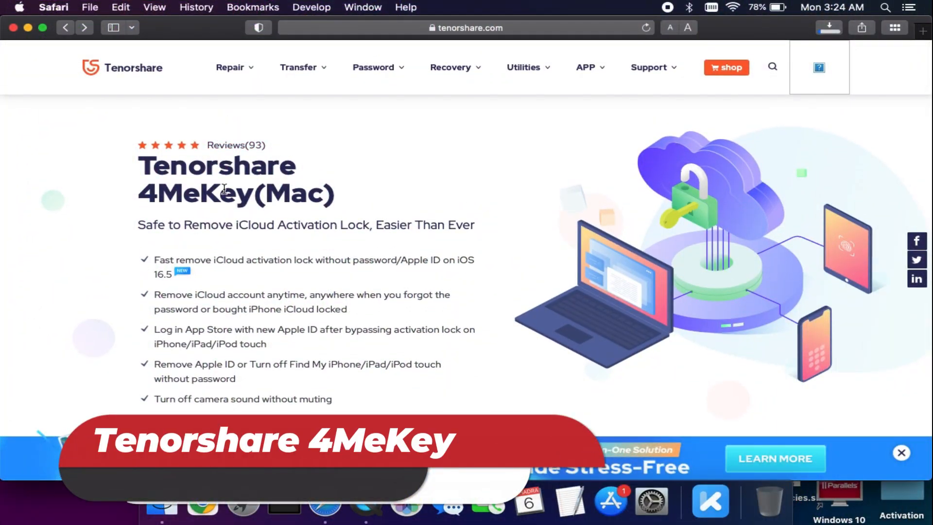
- Scroll the 4MeKey (Mac) page past features and the 3-step guide to Supported iOS Devices
scroll(down, 3)
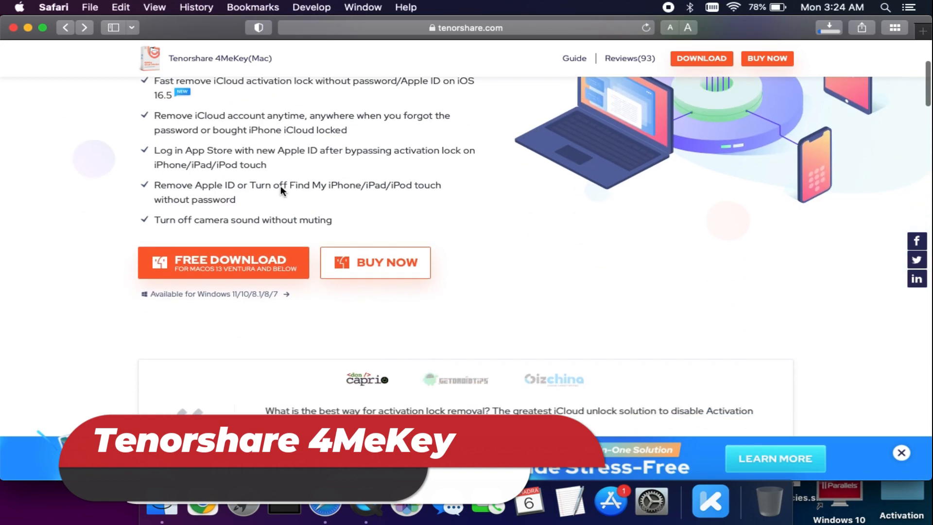
scroll(down, 3)
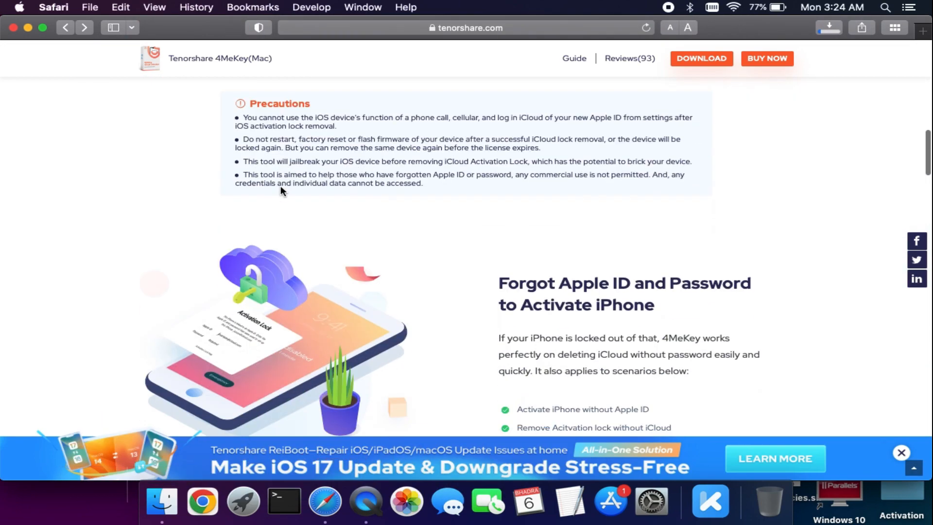
scroll(down, 3)
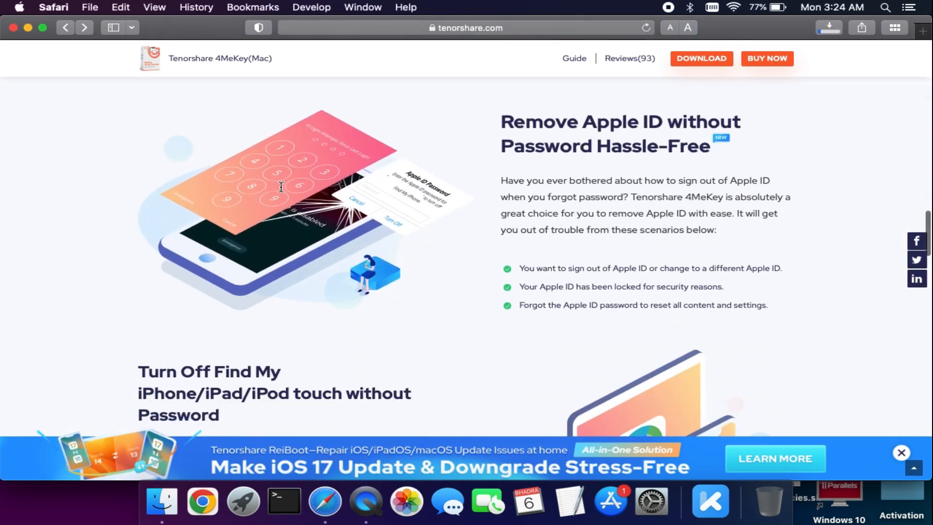
scroll(down, 3)
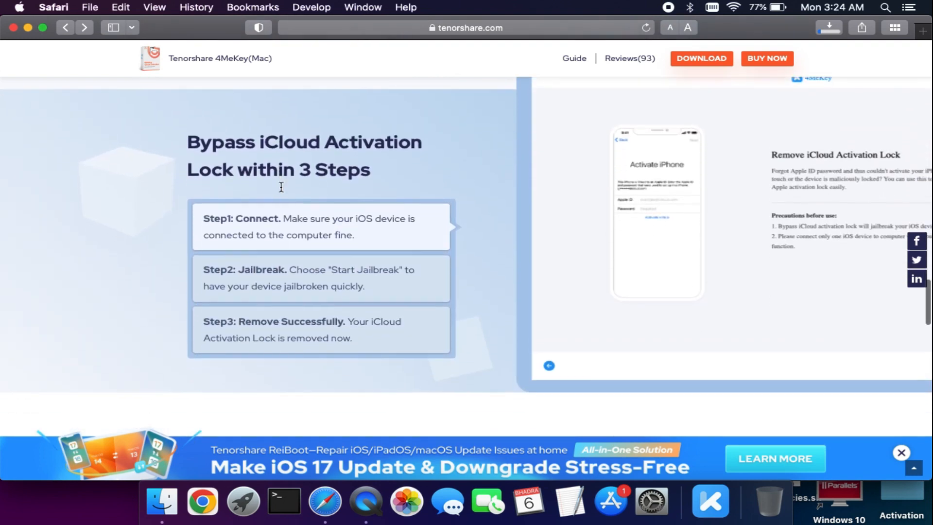
scroll(down, 3)
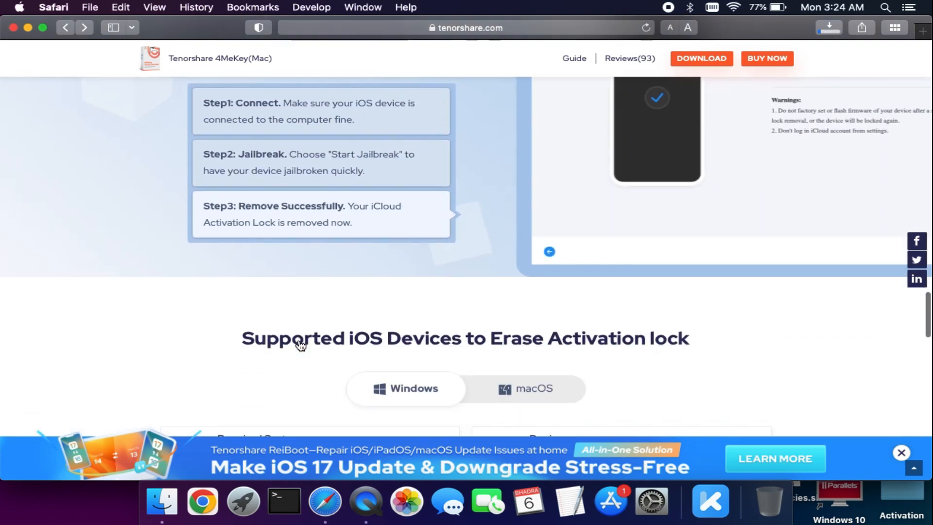
scroll(down, 3)
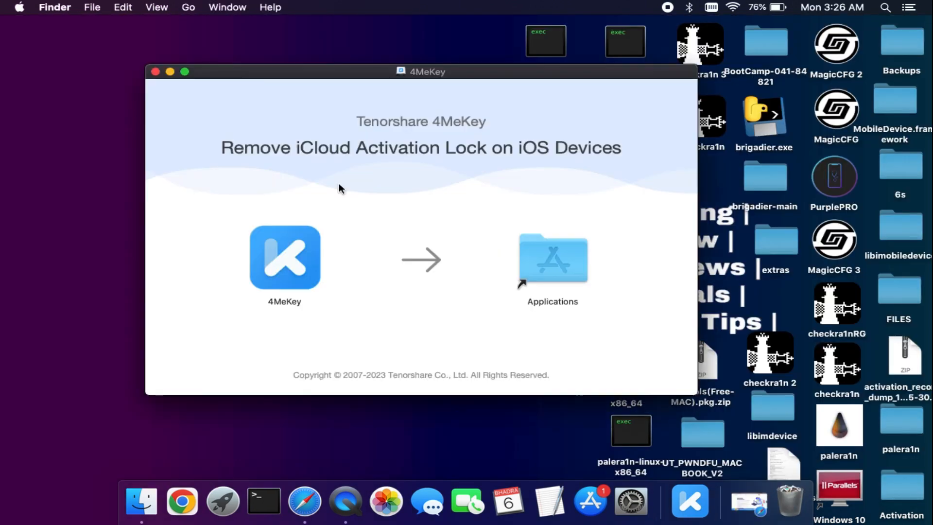
- Install 4MeKey into Applications, launch it, and start iCloud activation lock removal
drag(284, 257, 552, 257)
text(4m)
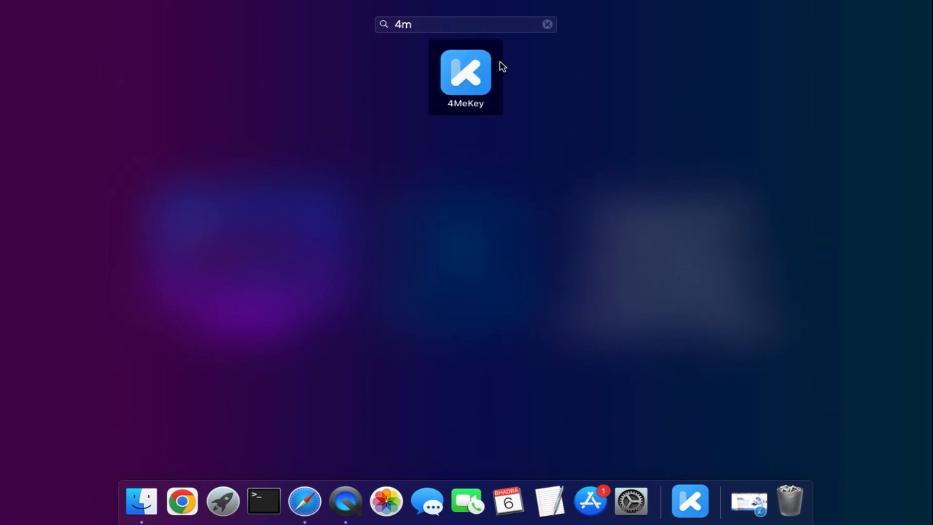
double_click(465, 73)
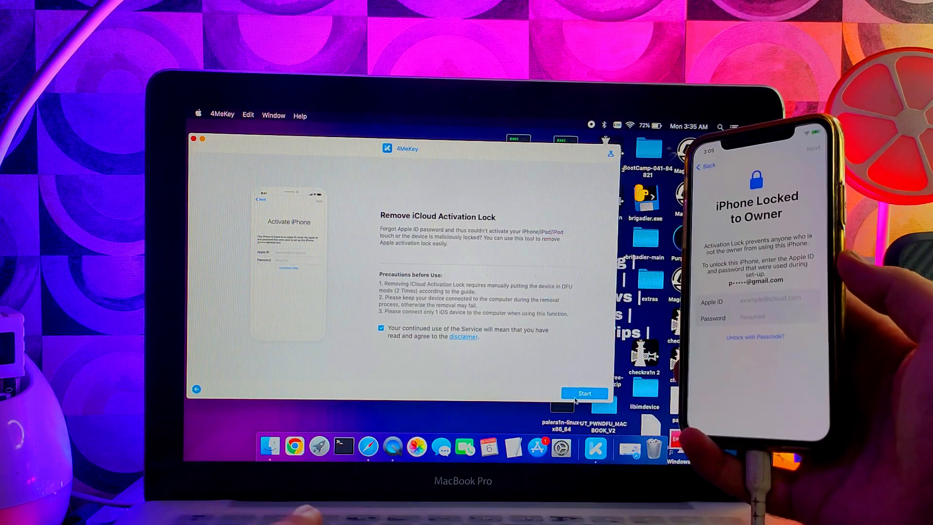
click(583, 393)
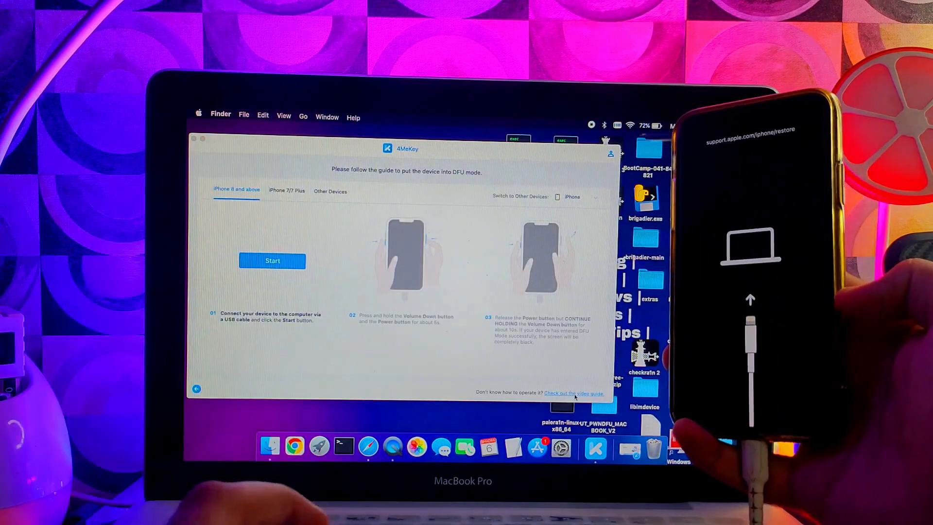
- Start the DFU mode countdown guide for the connected iPhone
click(329, 191)
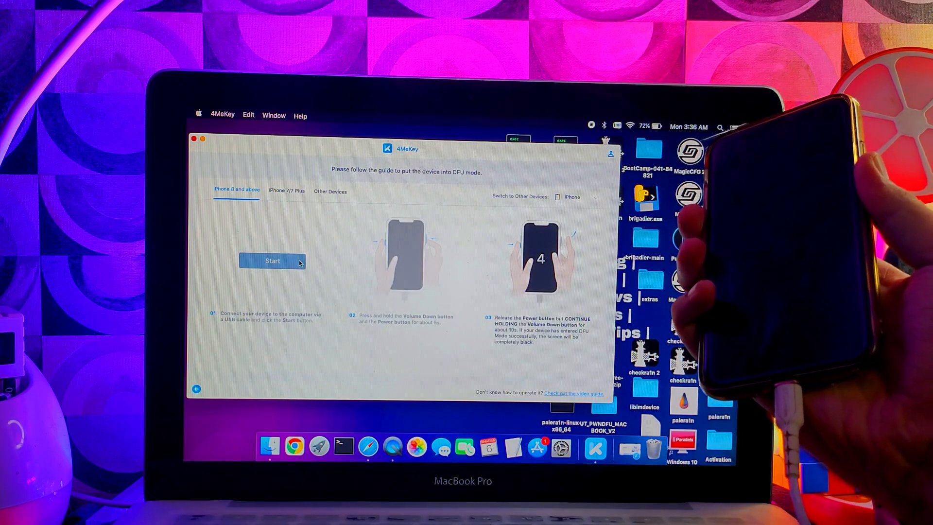
click(272, 261)
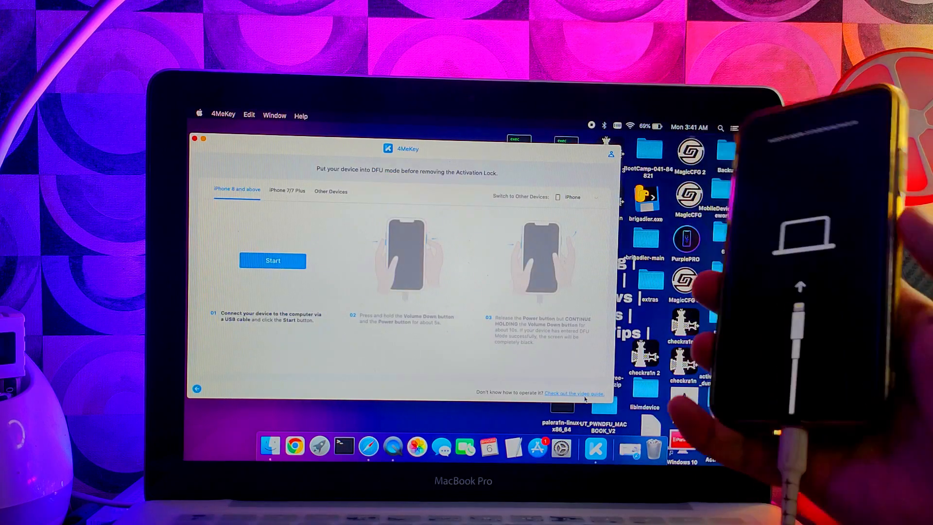
- Restart the DFU countdown until the iPhone enters DFU mode and the lock is removed
click(272, 260)
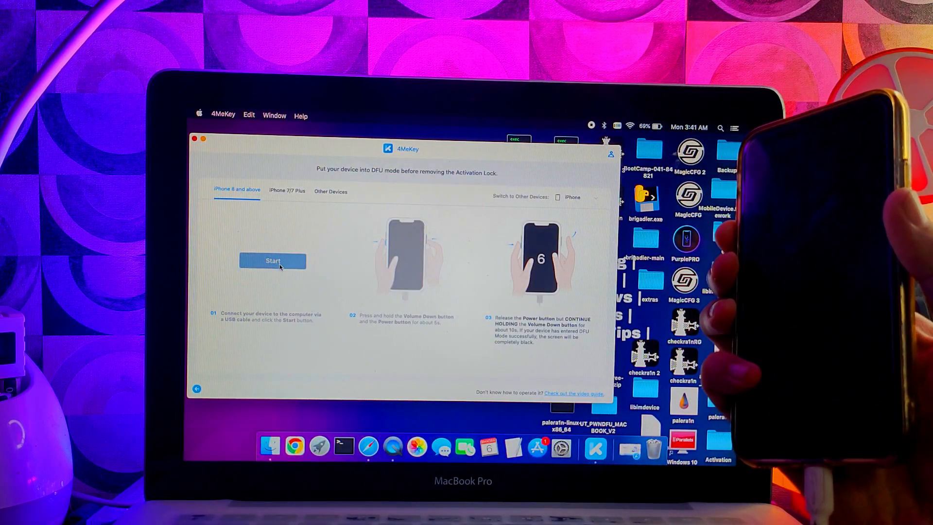
click(273, 260)
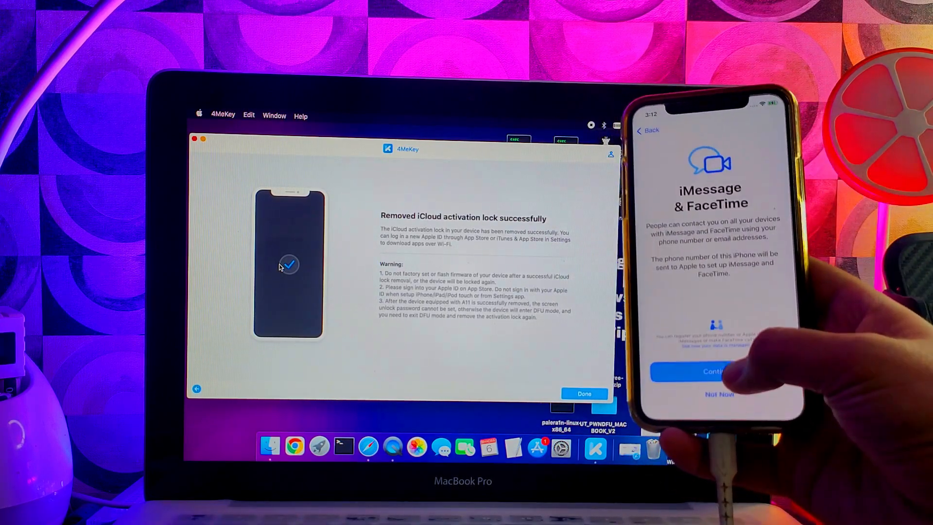
- Confirm 'Removed iCloud activation lock successfully' and return to 4MeKey's Remove iCloud Activation Lock screen
click(709, 371)
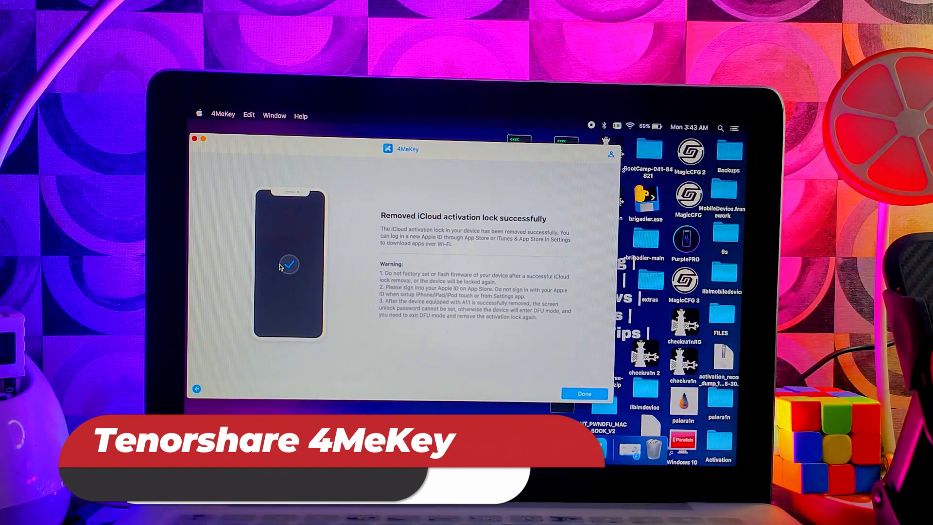
click(583, 393)
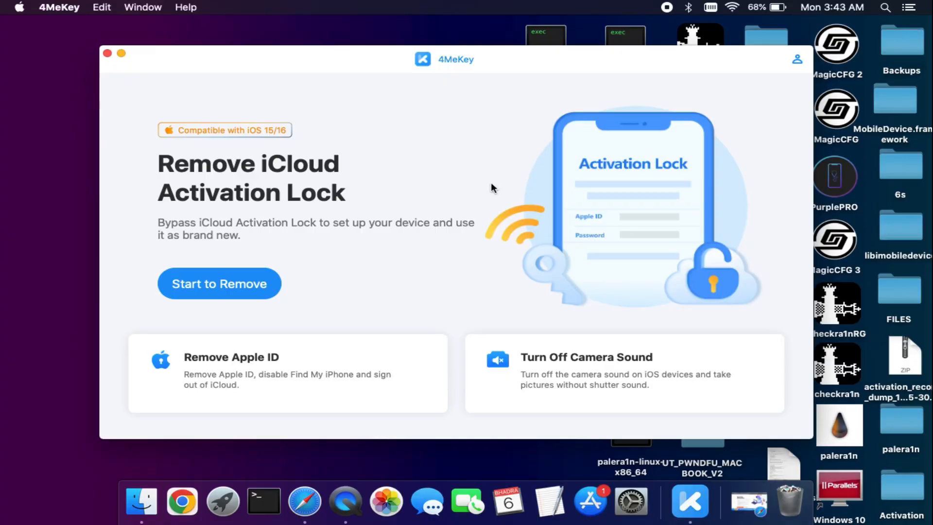